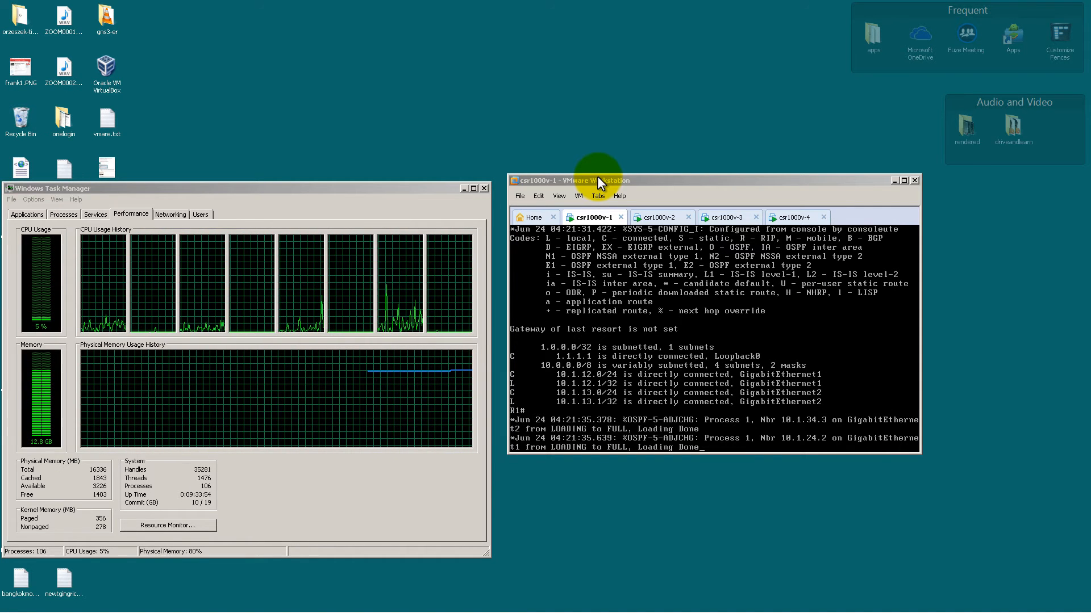
{"action": "mouse_move", "coordinate": [402, 203]}
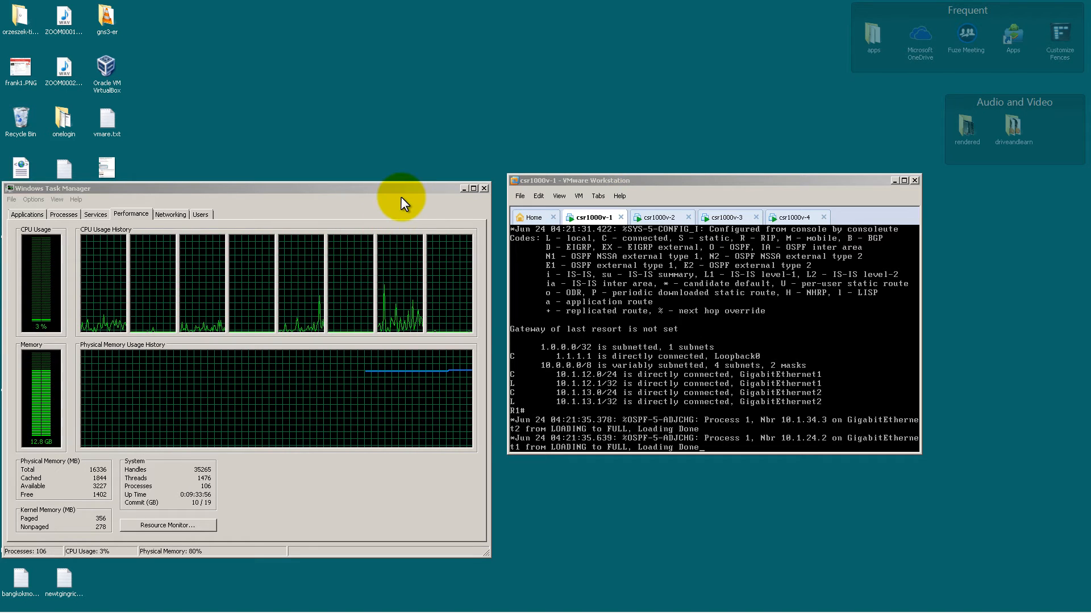
{"action": "mouse_move", "coordinate": [675, 193]}
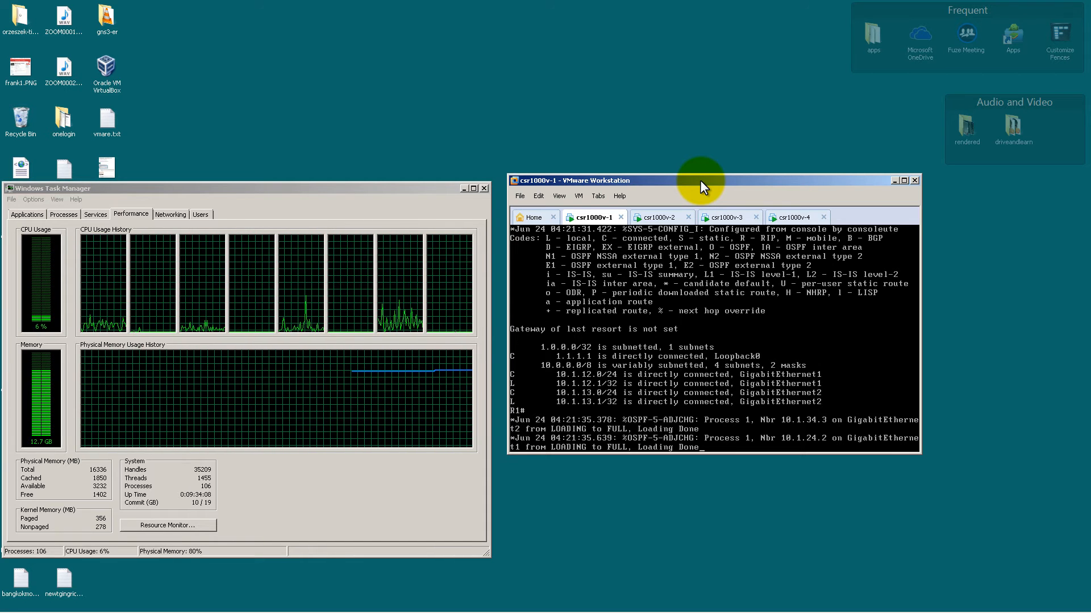
{"action": "mouse_move", "coordinate": [662, 319]}
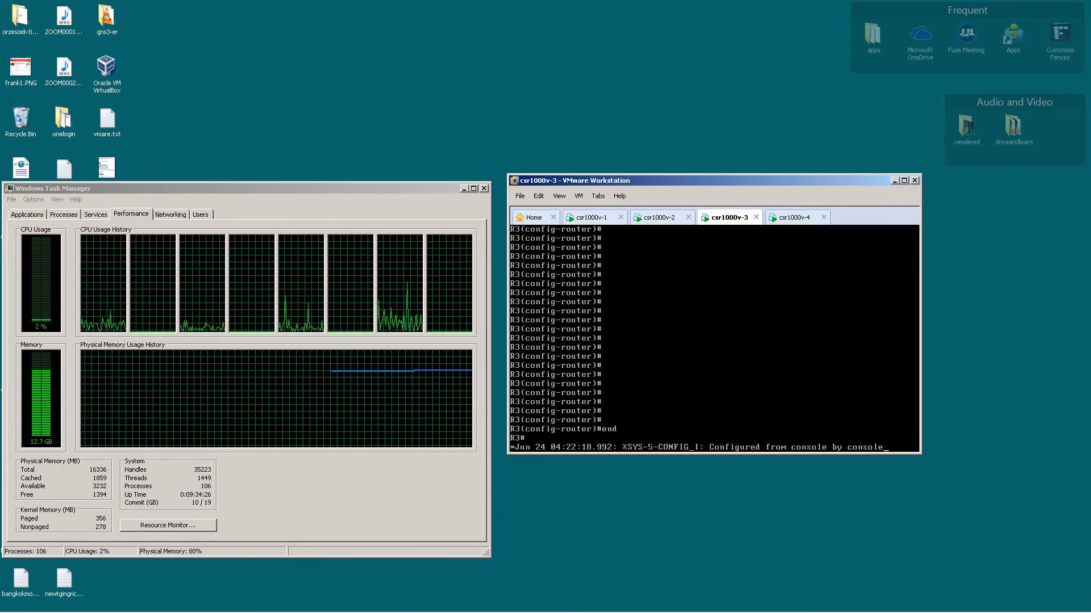
List R3's interface addresses with show ip int brief and give Loopback0 3.3.3.3/24.
{"action": "type", "text": "show ip int br"}
{"action": "type", "text": "end"}
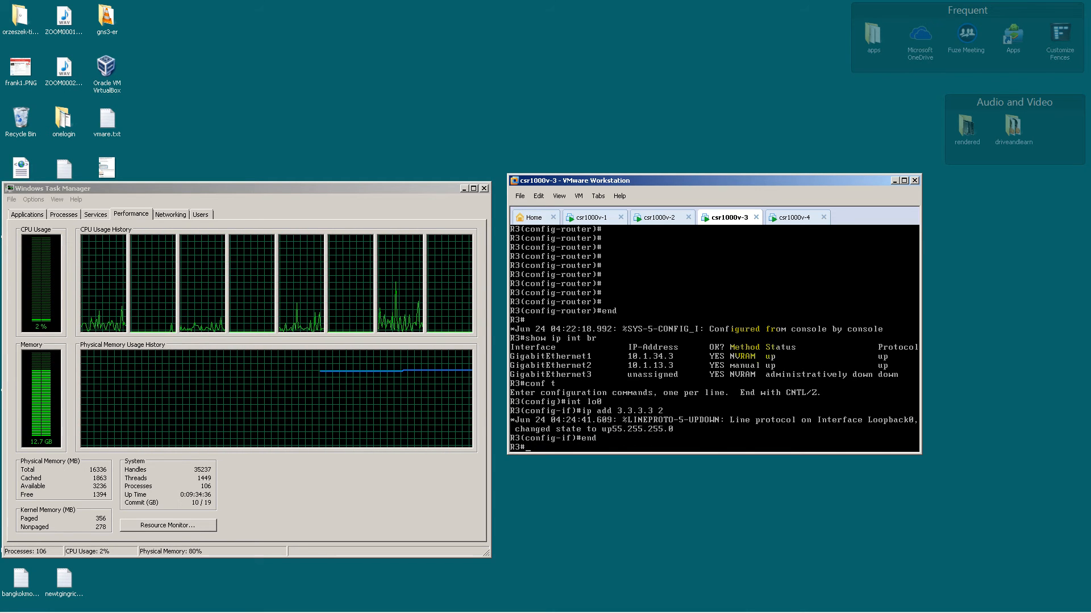
{"action": "left_click", "coordinate": [796, 217]}
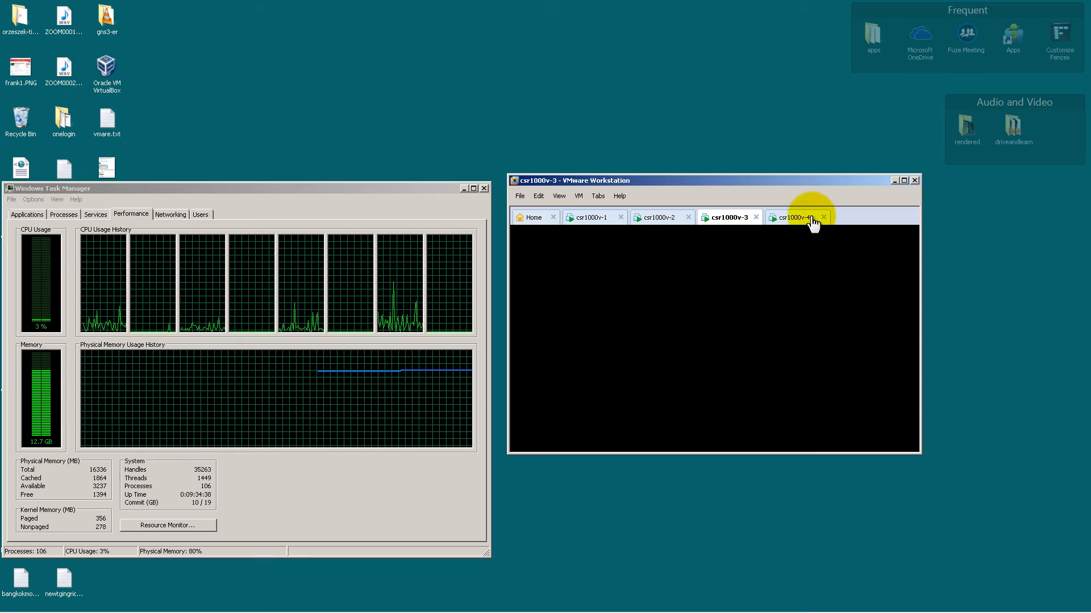
Show R4's software version (IOS-XE 03.12.00.S) and uptime on the csr1000v-4 console.
{"action": "left_click", "coordinate": [796, 217]}
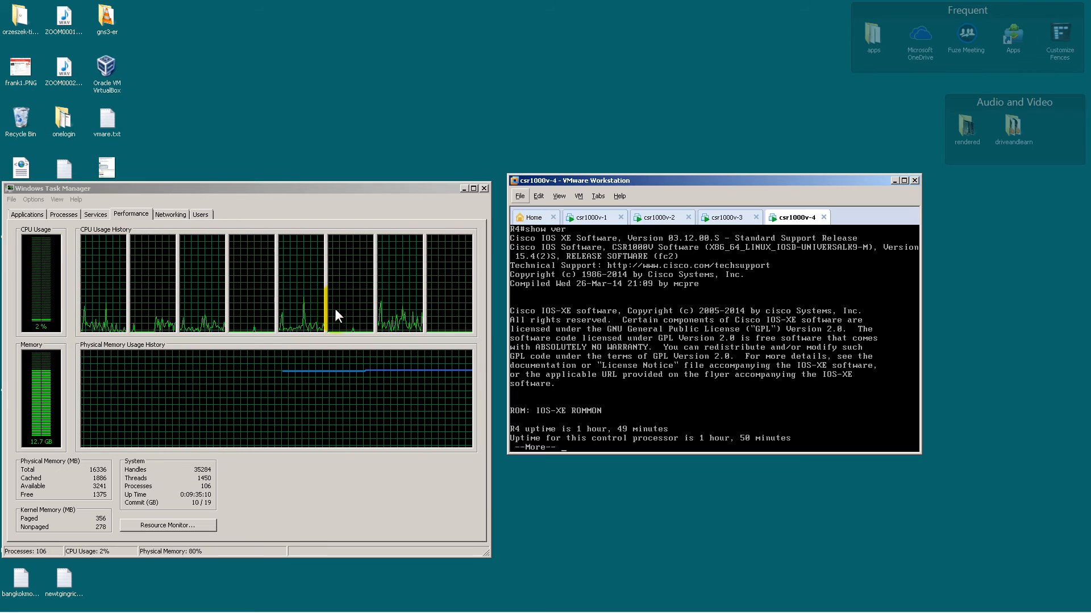
{"action": "mouse_move", "coordinate": [106, 444]}
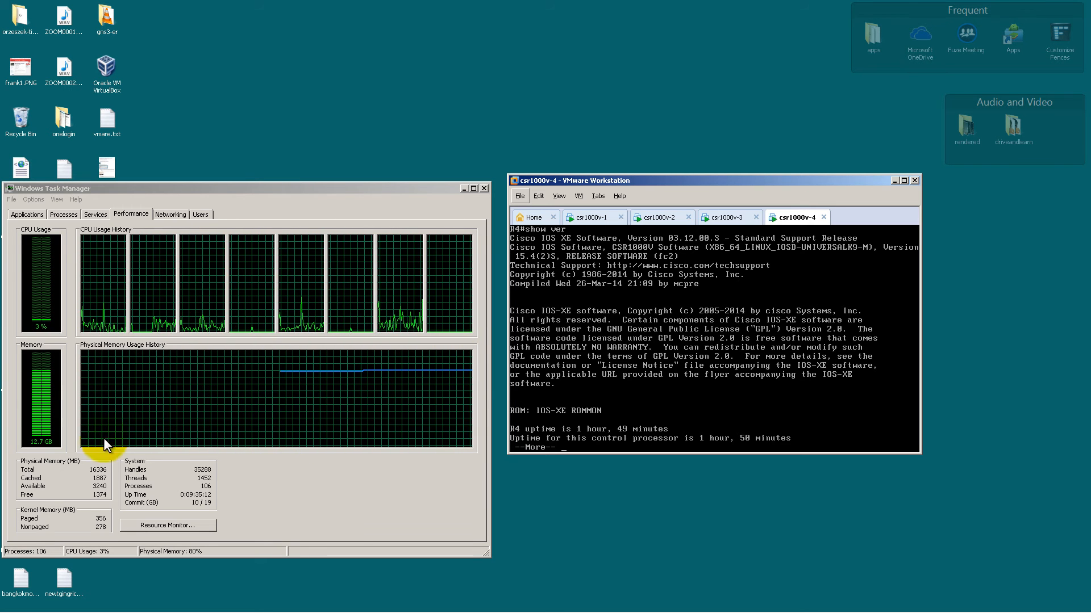
{"action": "mouse_move", "coordinate": [164, 471]}
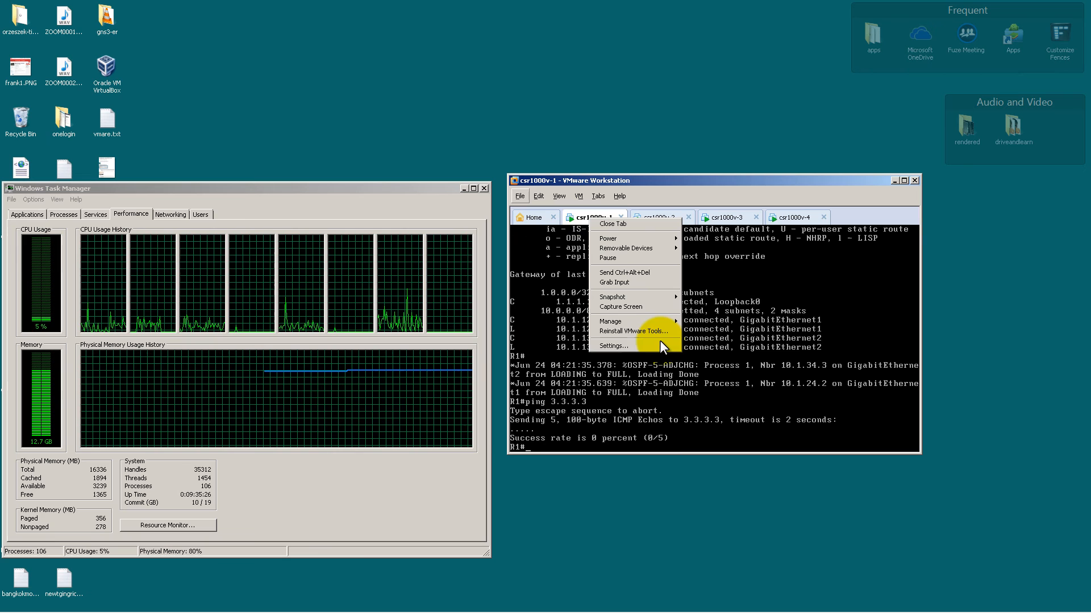
{"action": "left_click", "coordinate": [612, 346]}
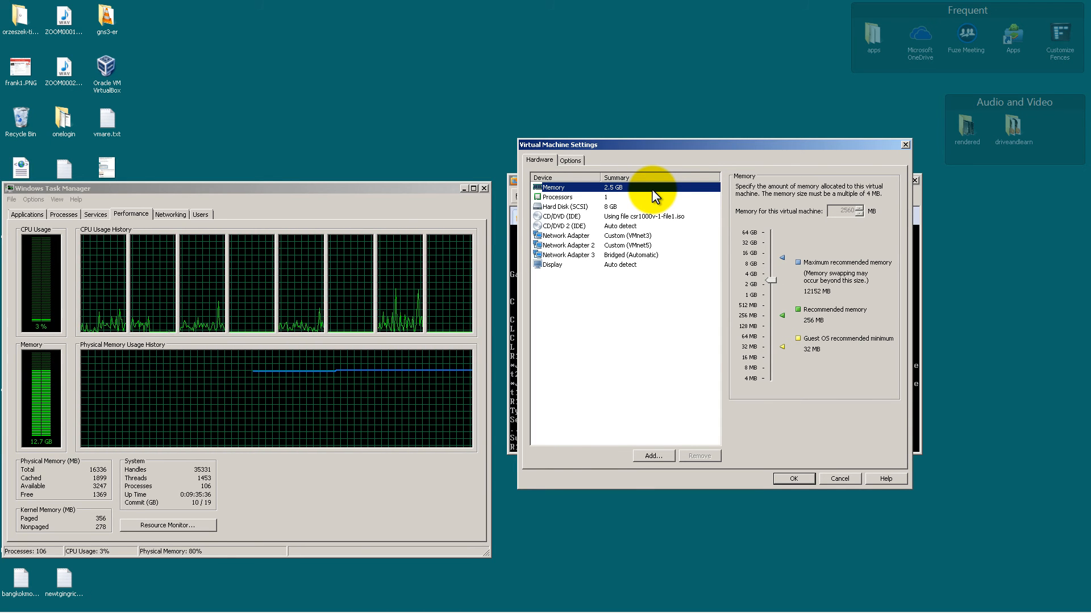
{"action": "mouse_move", "coordinate": [668, 162]}
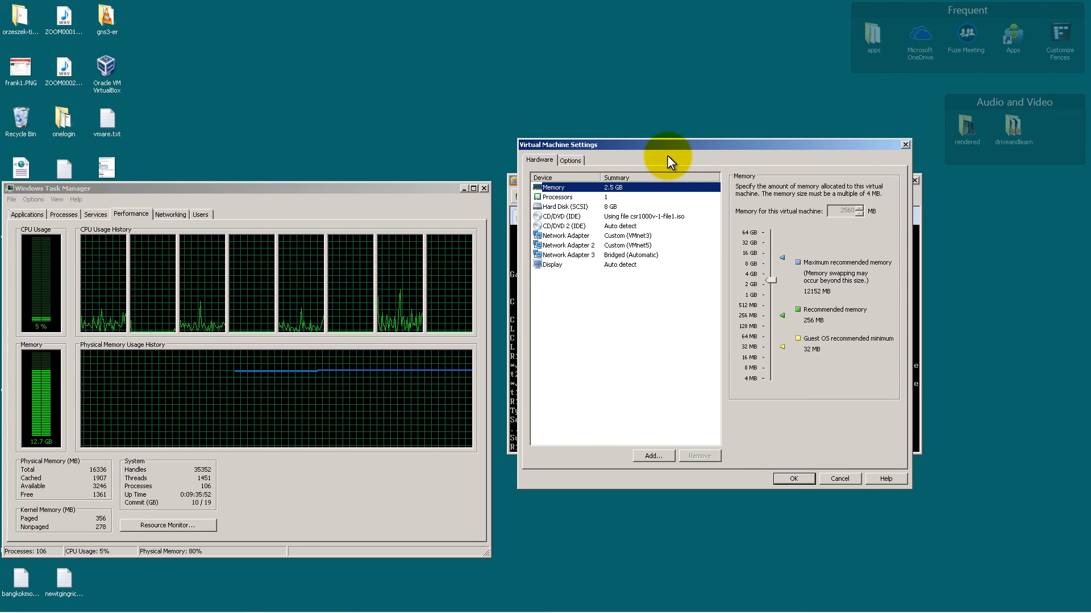
{"action": "mouse_move", "coordinate": [697, 150]}
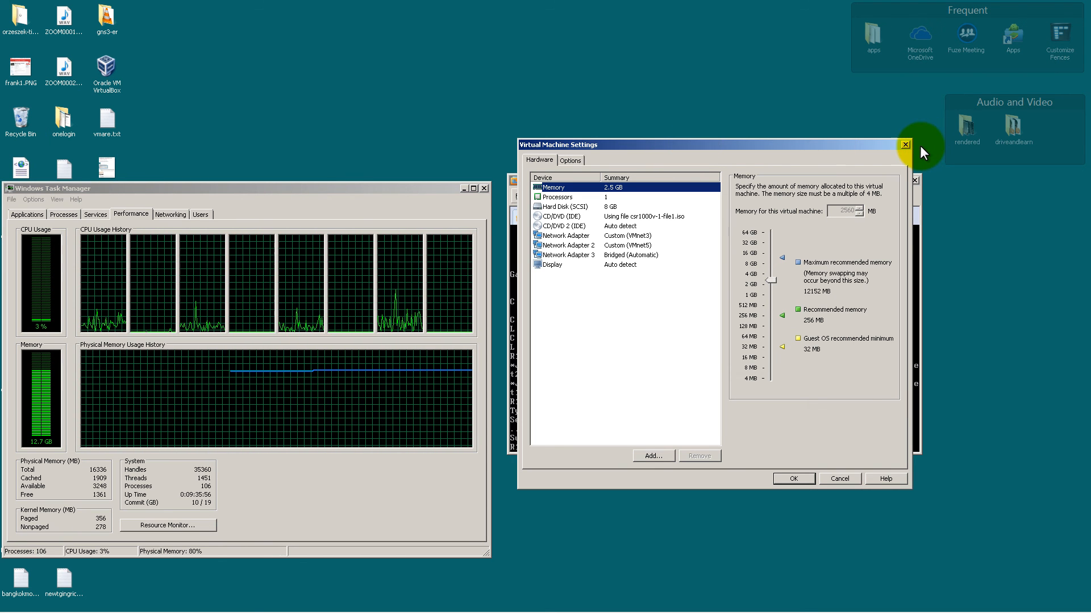
{"action": "left_click", "coordinate": [903, 145]}
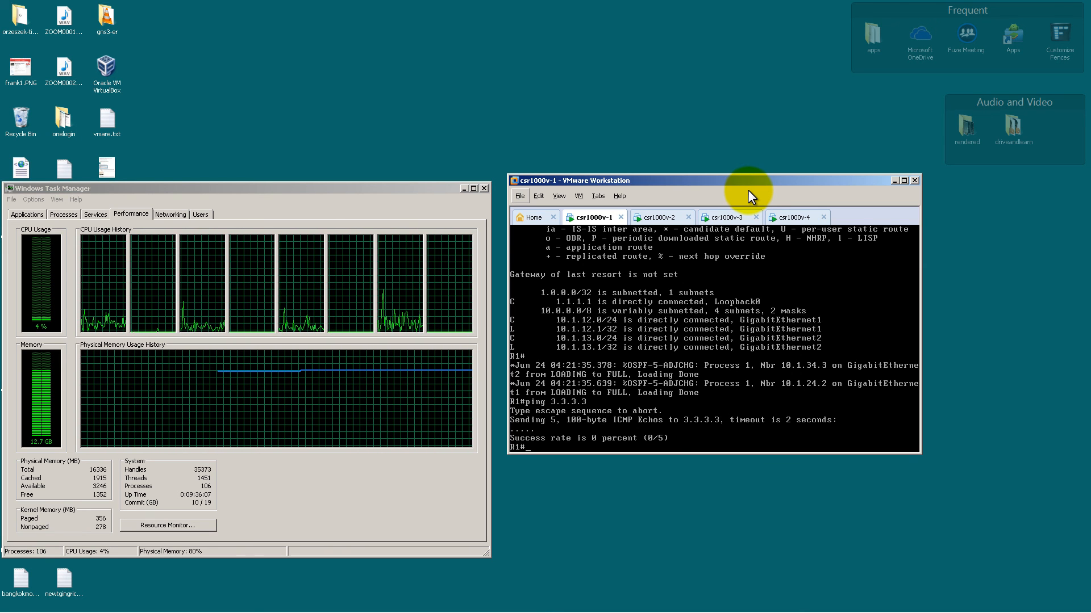
{"action": "mouse_move", "coordinate": [771, 191]}
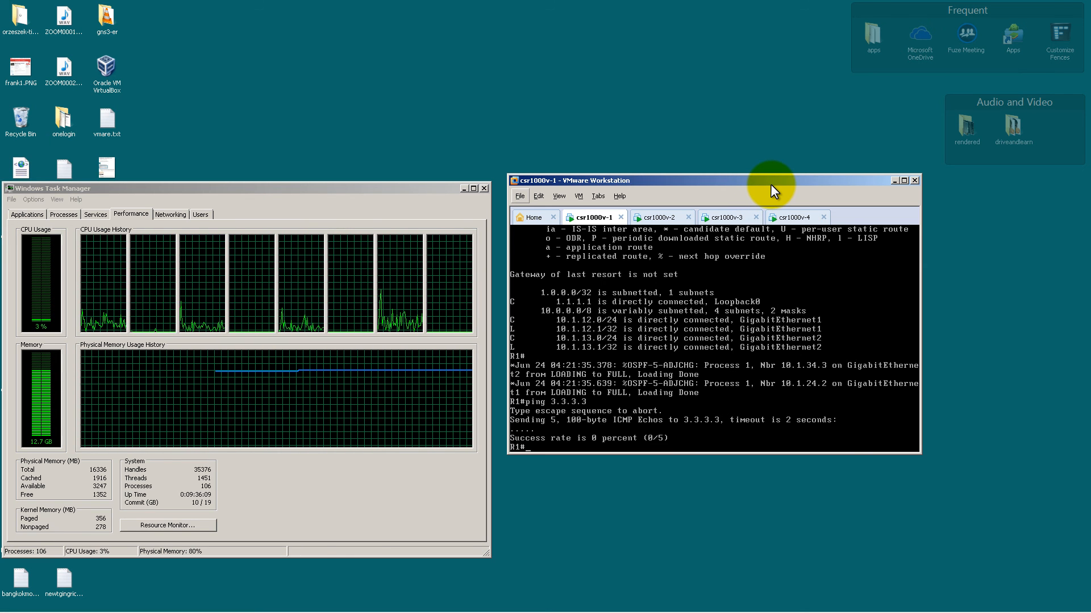